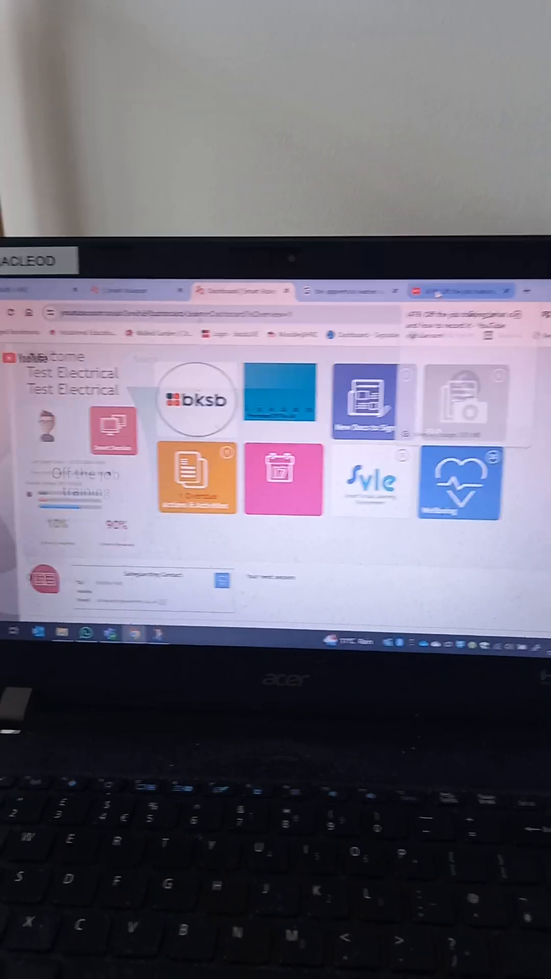
# Bring up the YouTube video 'Off the job training, what is it and how to record it'
pyautogui.click(461, 290)
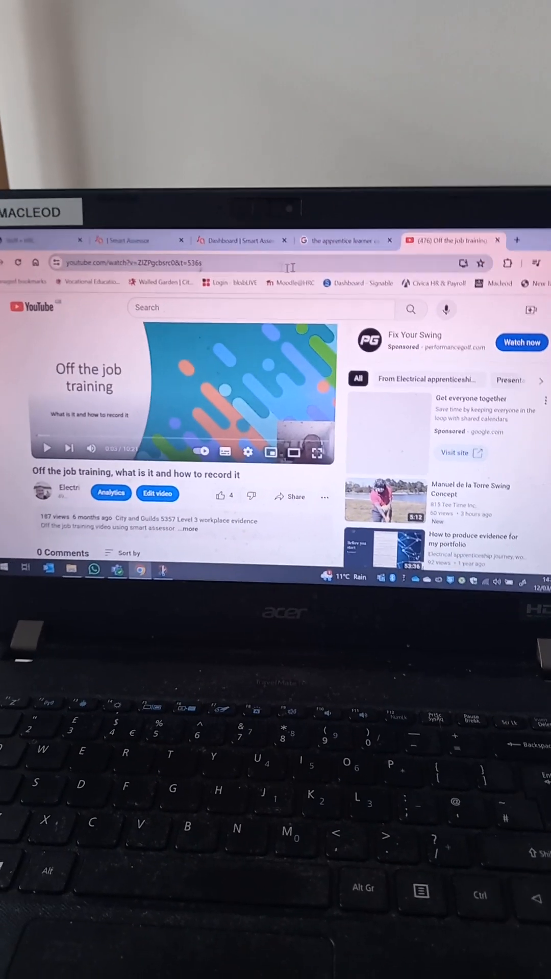
# Return to the learner dashboard in the browser, then reveal the phone's Work folder
pyautogui.click(215, 237)
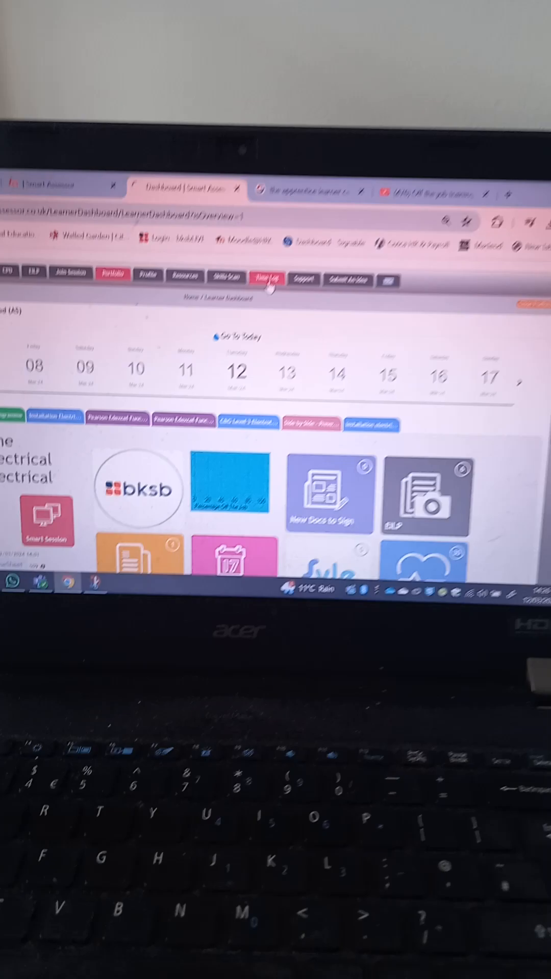
pyautogui.click(266, 277)
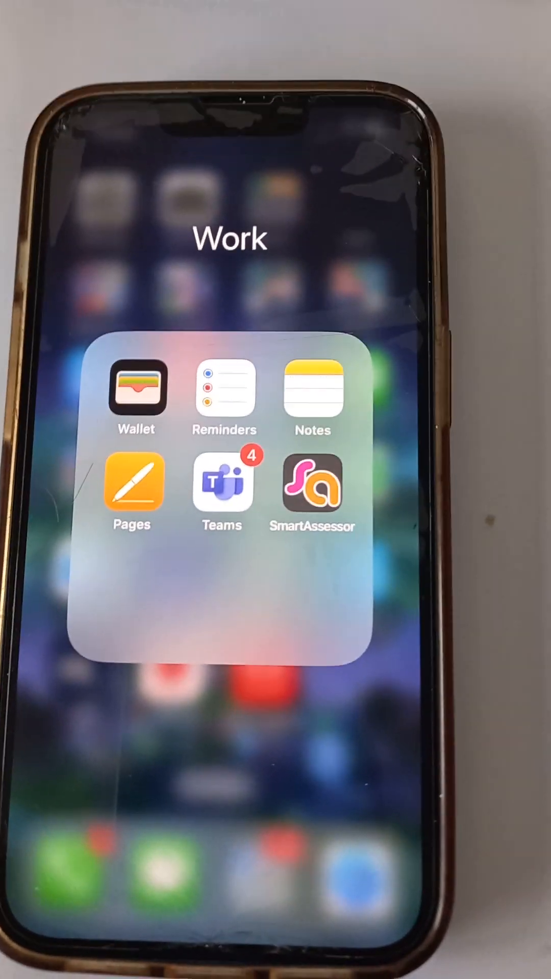
# Launch the Smart Assessor app from the Work folder and reach the blank time-log form
pyautogui.click(312, 487)
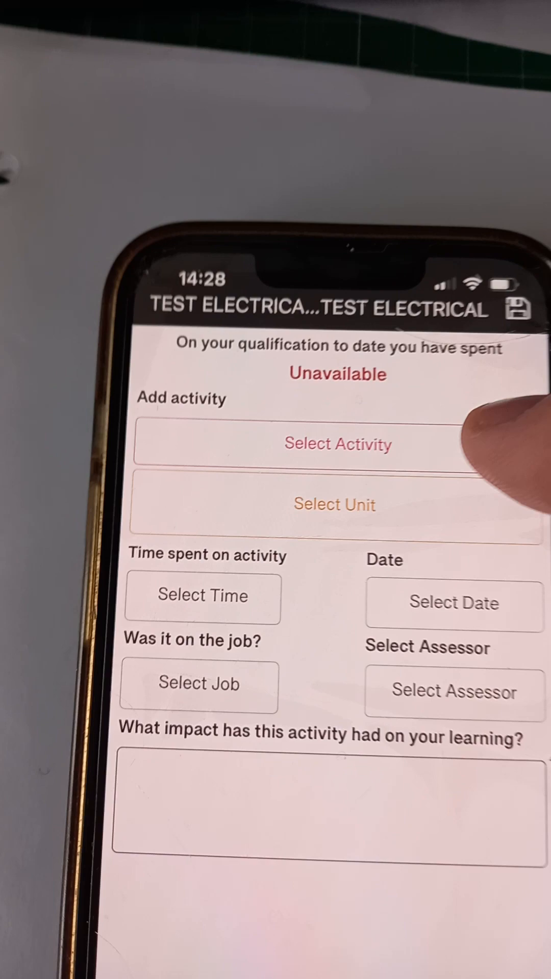
# Log a Coaching or mentoring activity of 1 hour 0 mins and assign its assessor
pyautogui.click(337, 444)
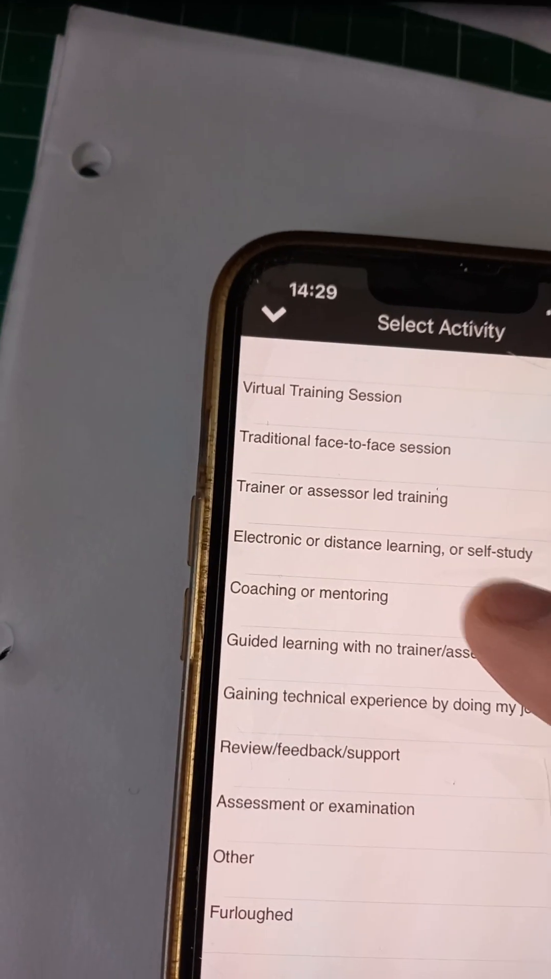
pyautogui.click(308, 593)
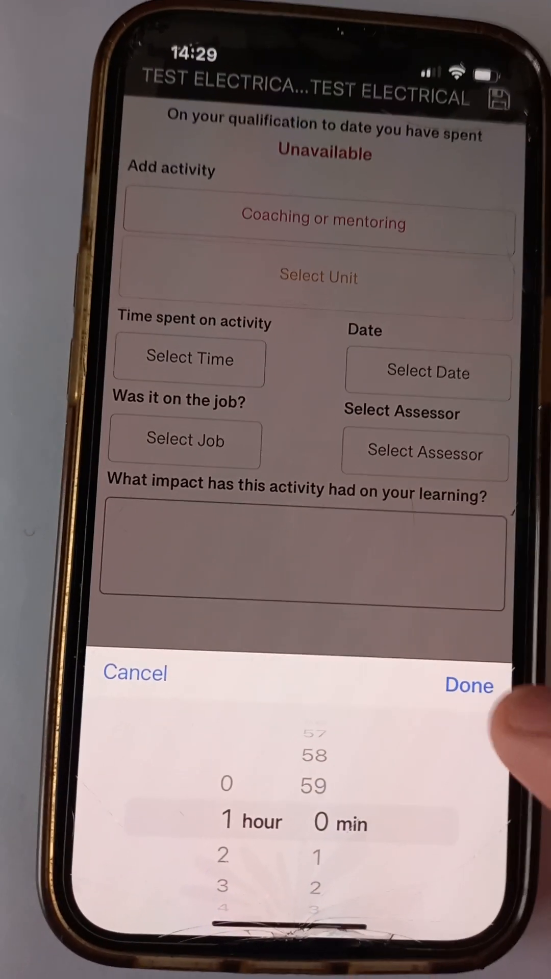
pyautogui.click(469, 686)
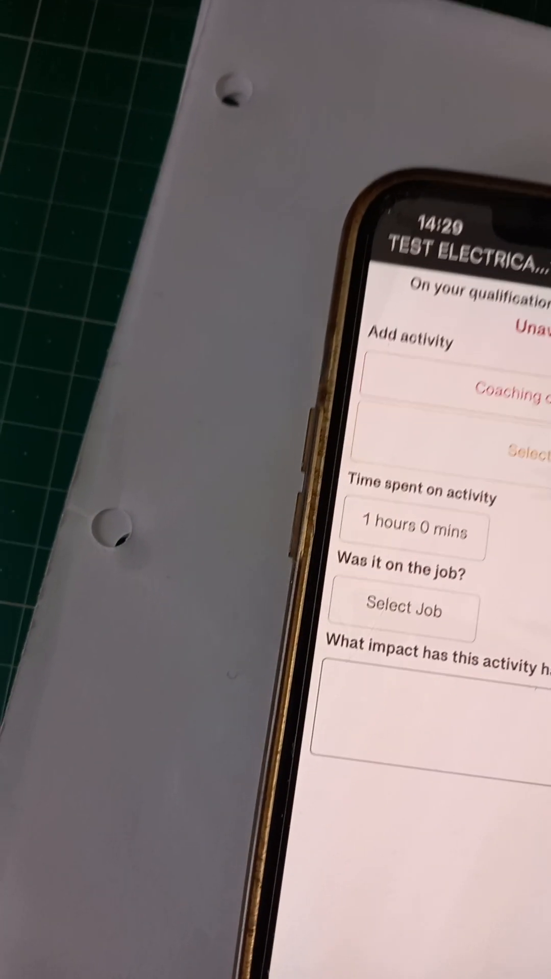
pyautogui.click(405, 609)
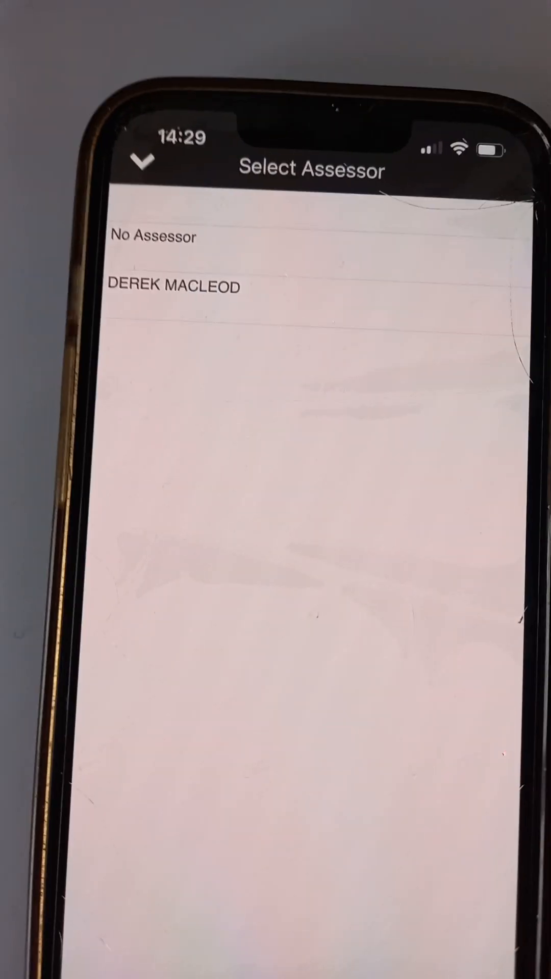
pyautogui.click(173, 288)
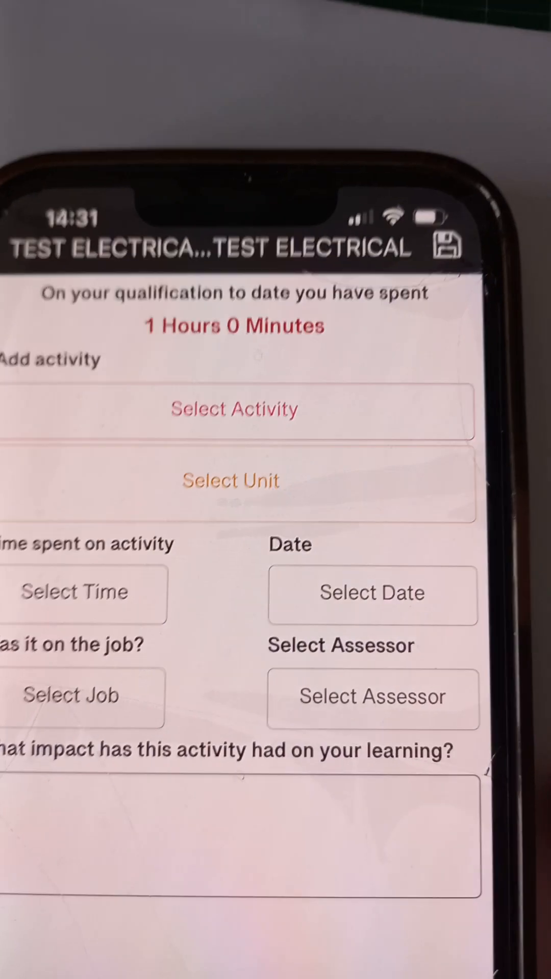
# Begin a second entry as a training session lasting 6 hours 0 mins
pyautogui.click(234, 410)
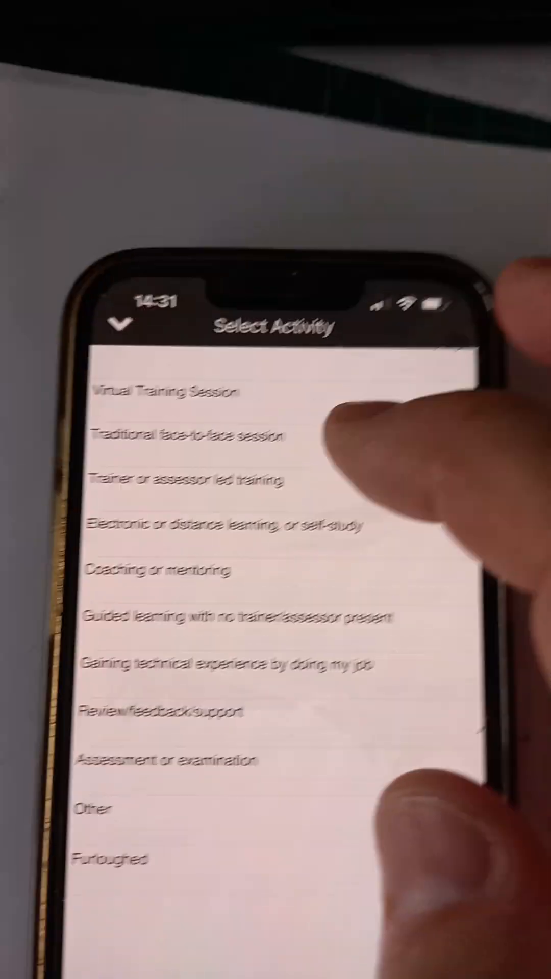
pyautogui.click(188, 435)
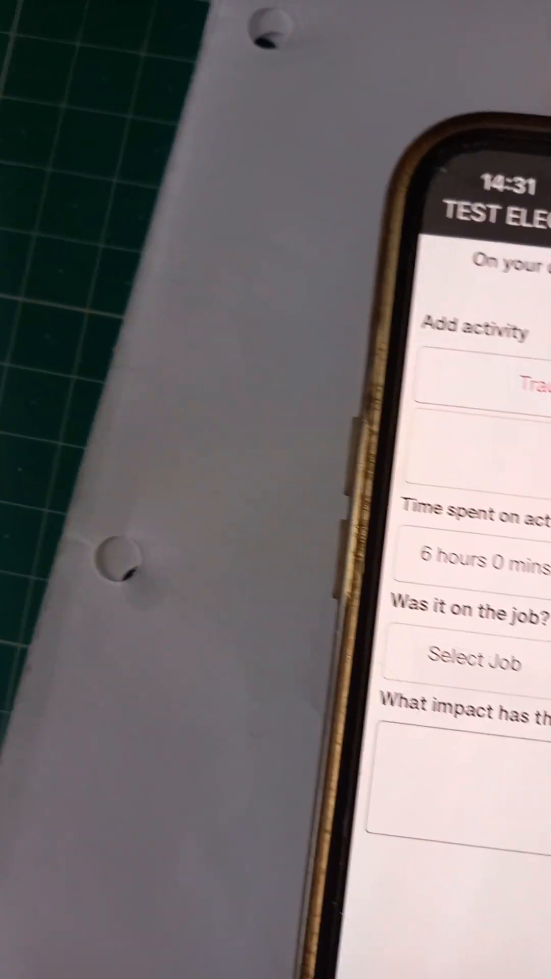
pyautogui.click(476, 663)
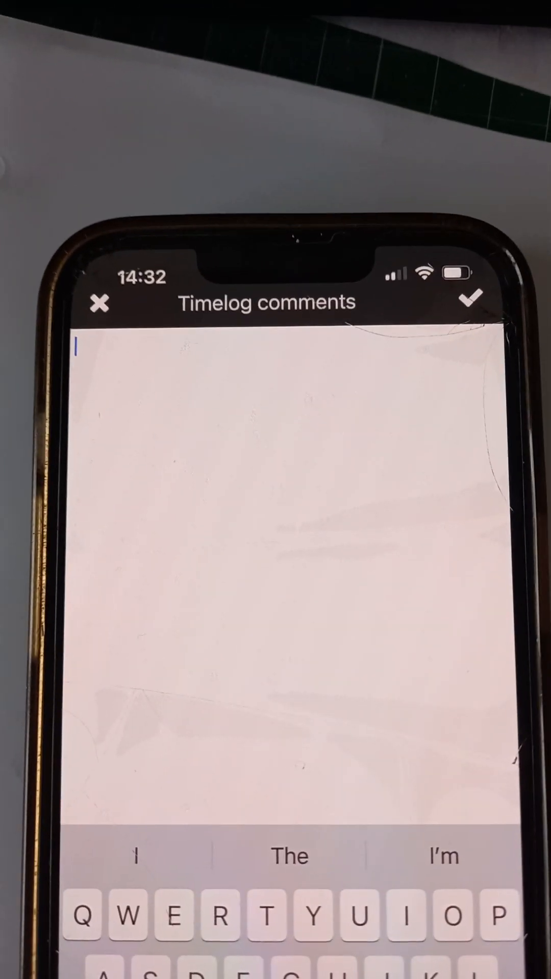
# Enter the comment 'Learning for 104 design project' for the second entry
pyautogui.write('Learning for 104 design project')
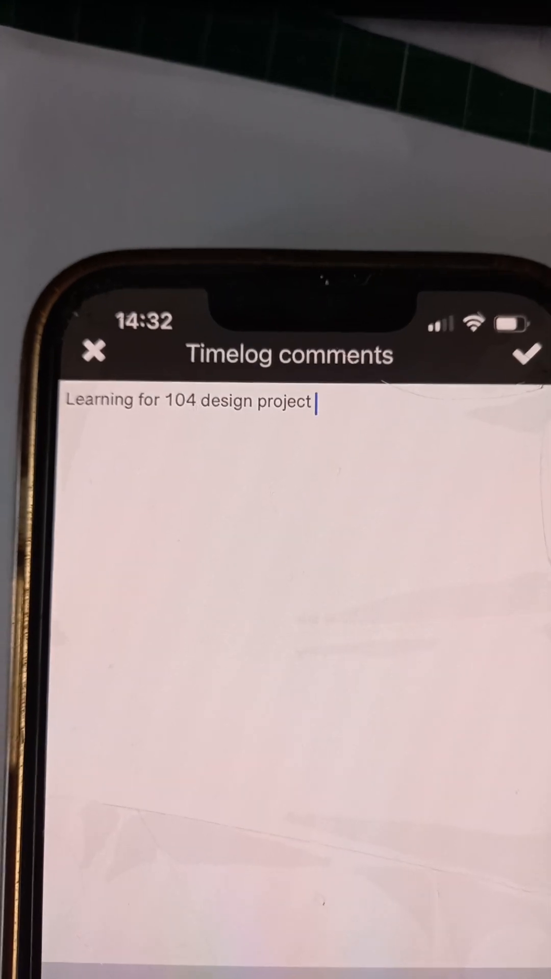